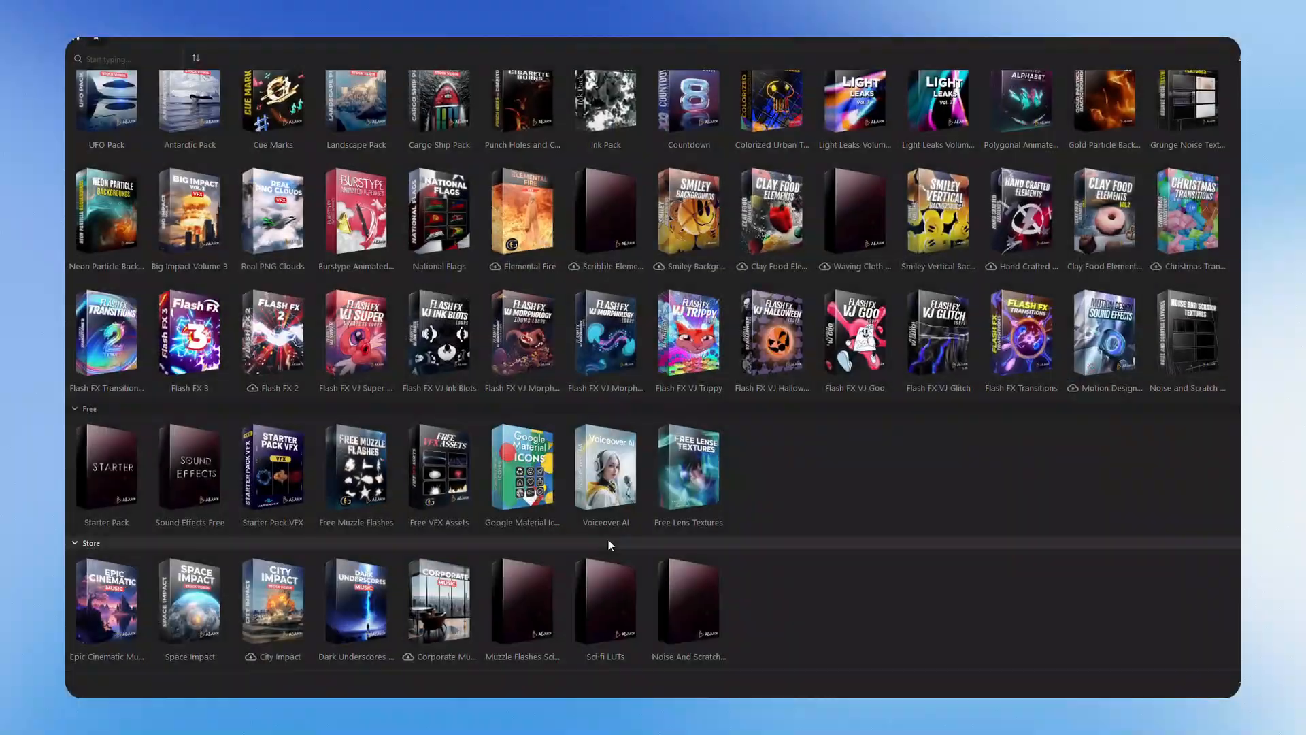
# - Open the Sound Effects Free pack and preview a clip from its Cinematic category
pyautogui.scroll(-3)
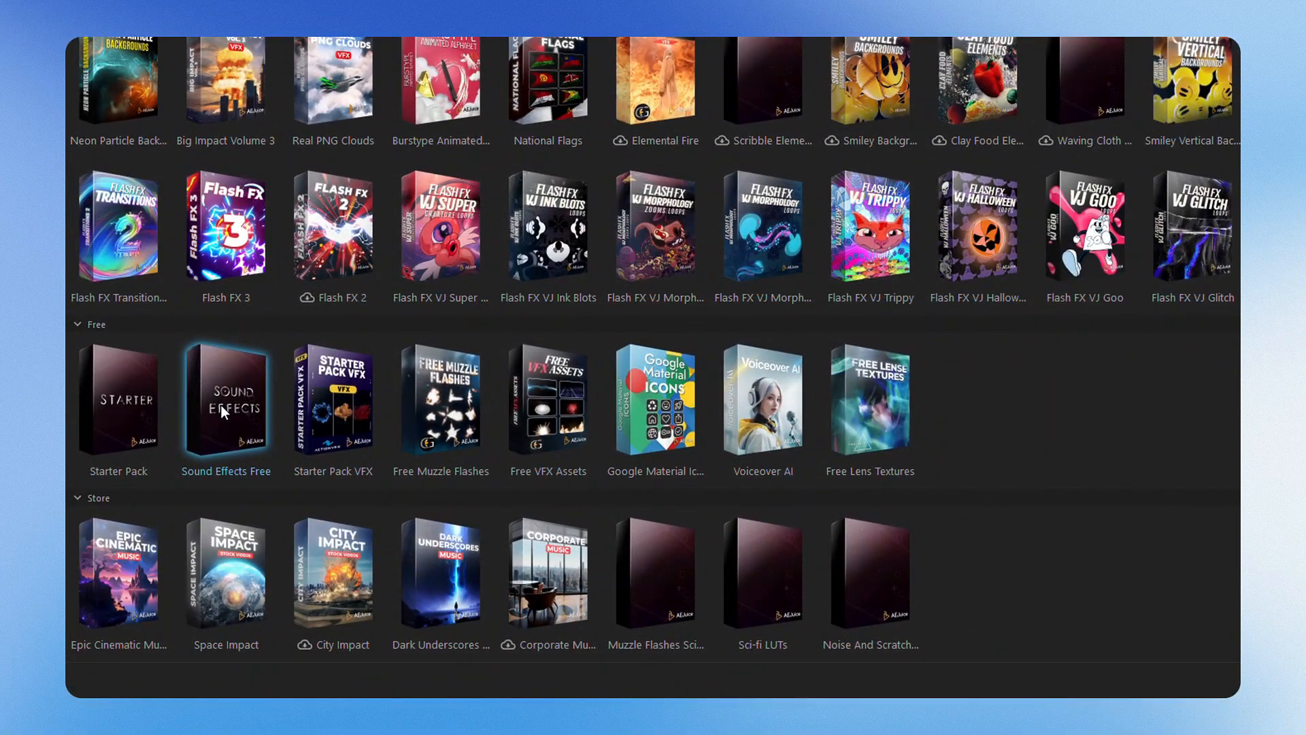
pyautogui.doubleClick(225, 401)
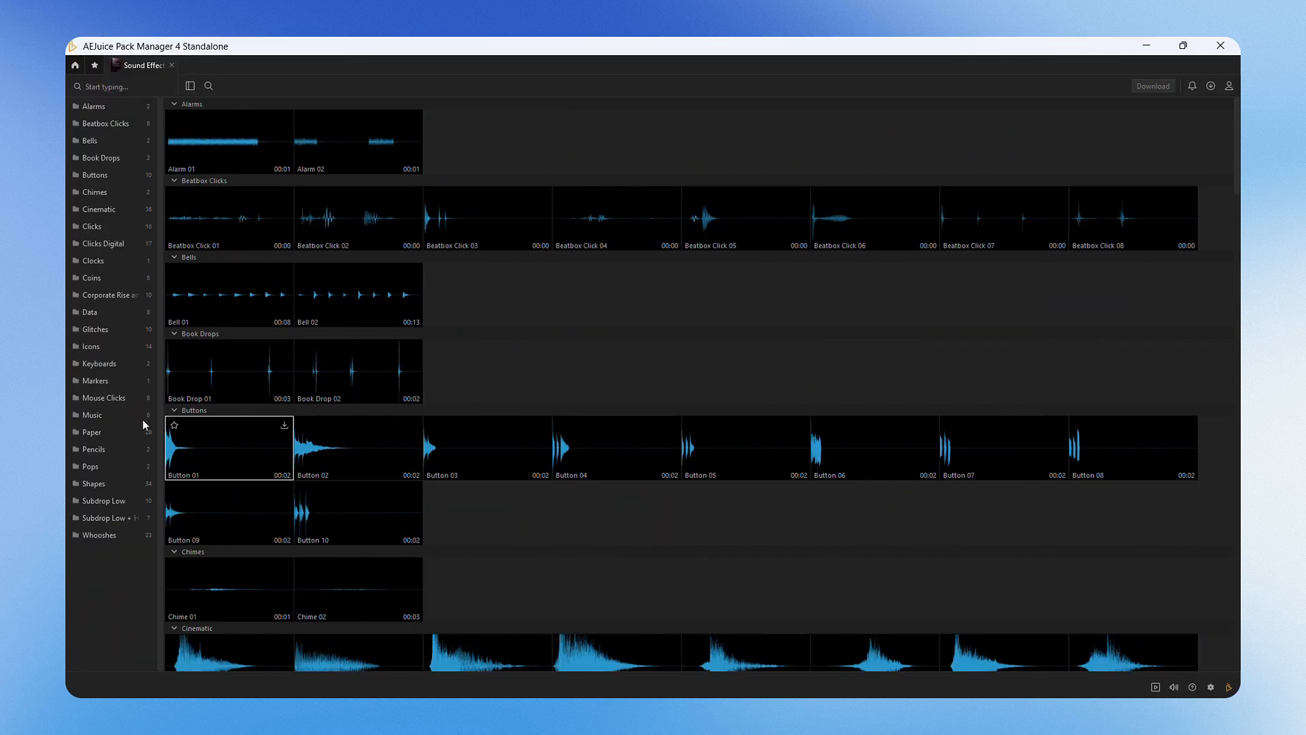
pyautogui.click(98, 209)
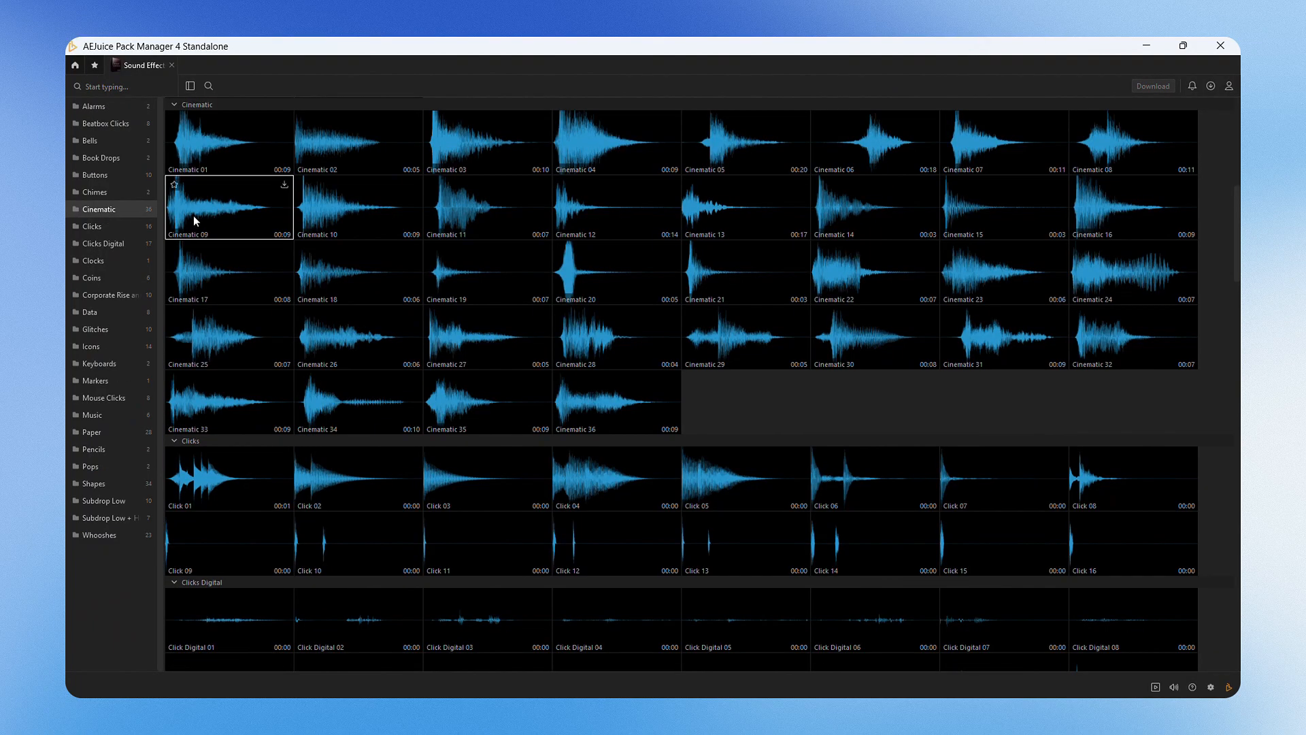
pyautogui.click(229, 204)
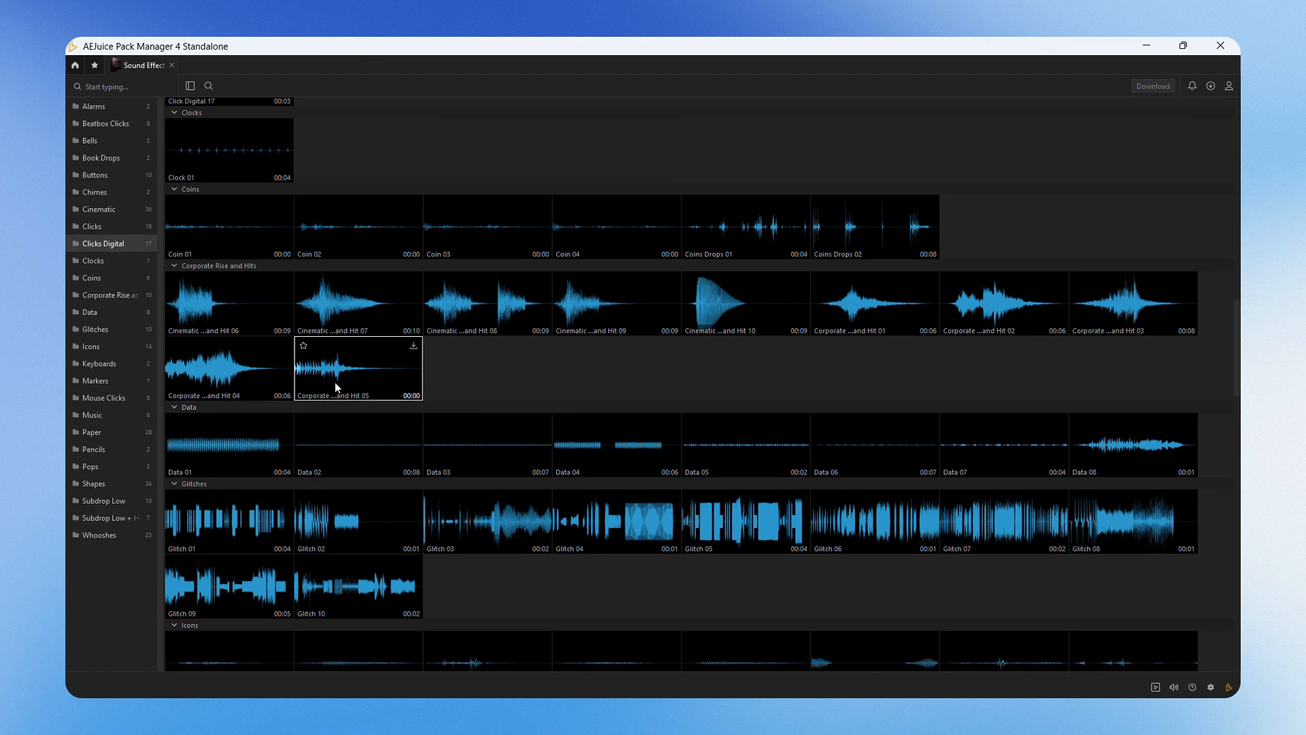
pyautogui.moveTo(356, 447)
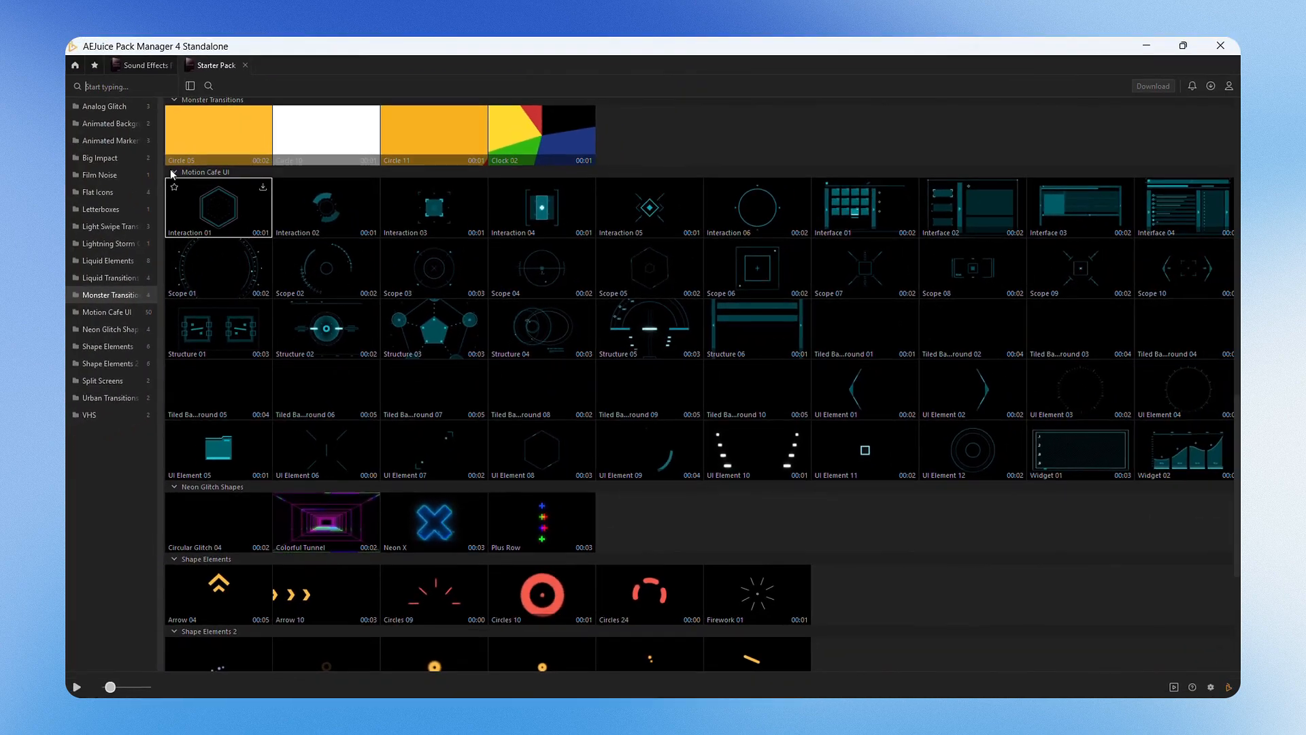
# - Return to the pack library, open Superpowers Effects, and preview one of its clips
pyautogui.click(75, 65)
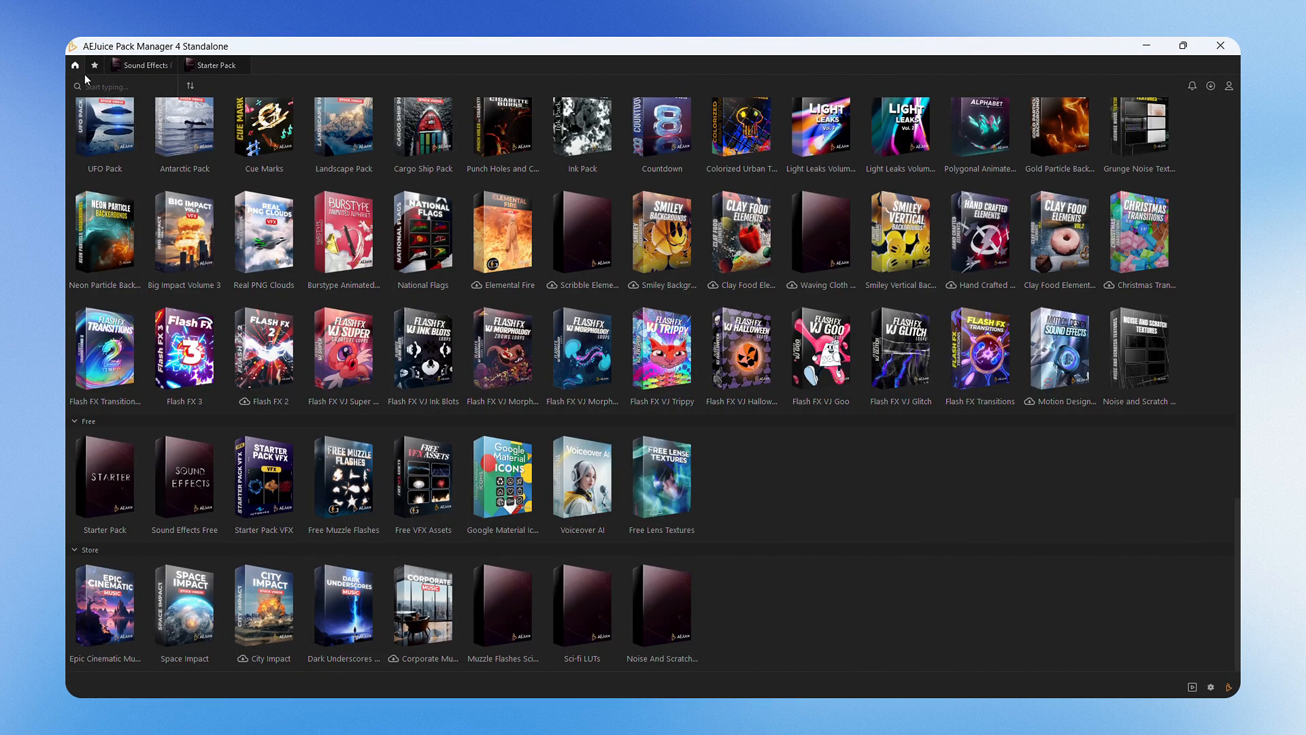
pyautogui.scroll(3)
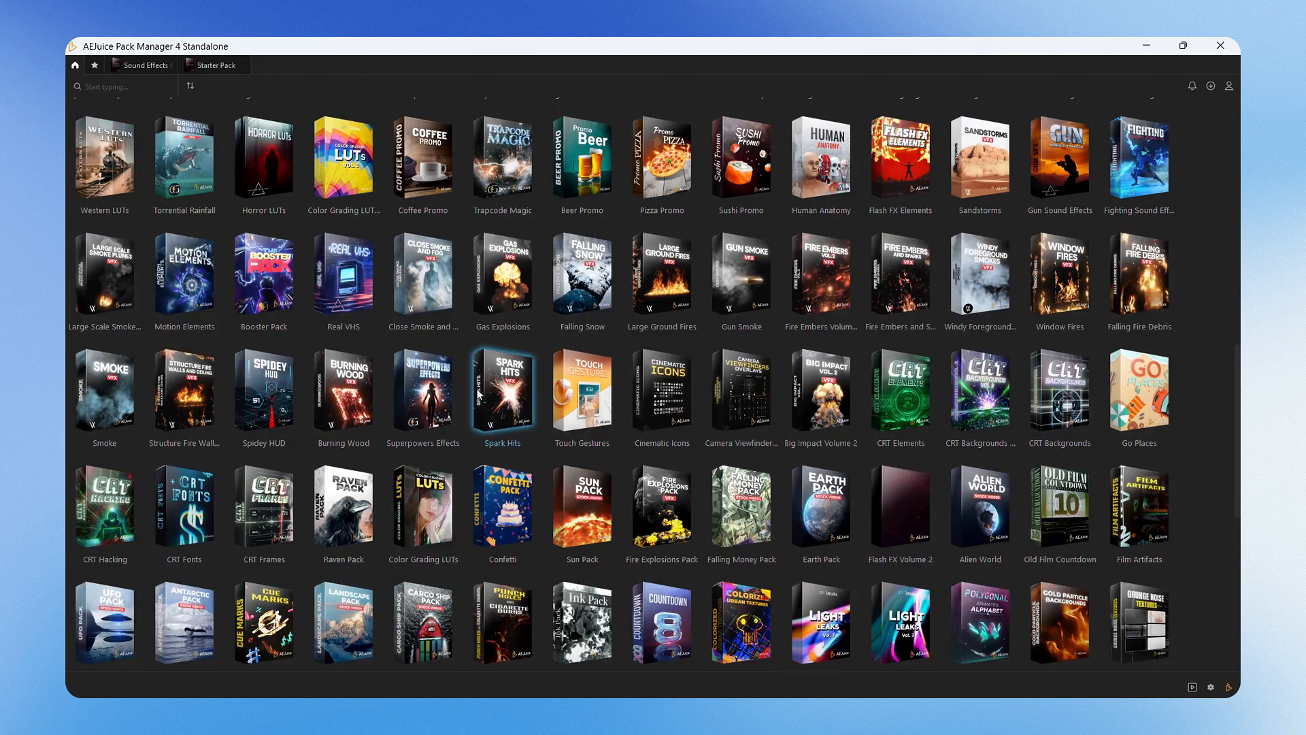
pyautogui.doubleClick(422, 384)
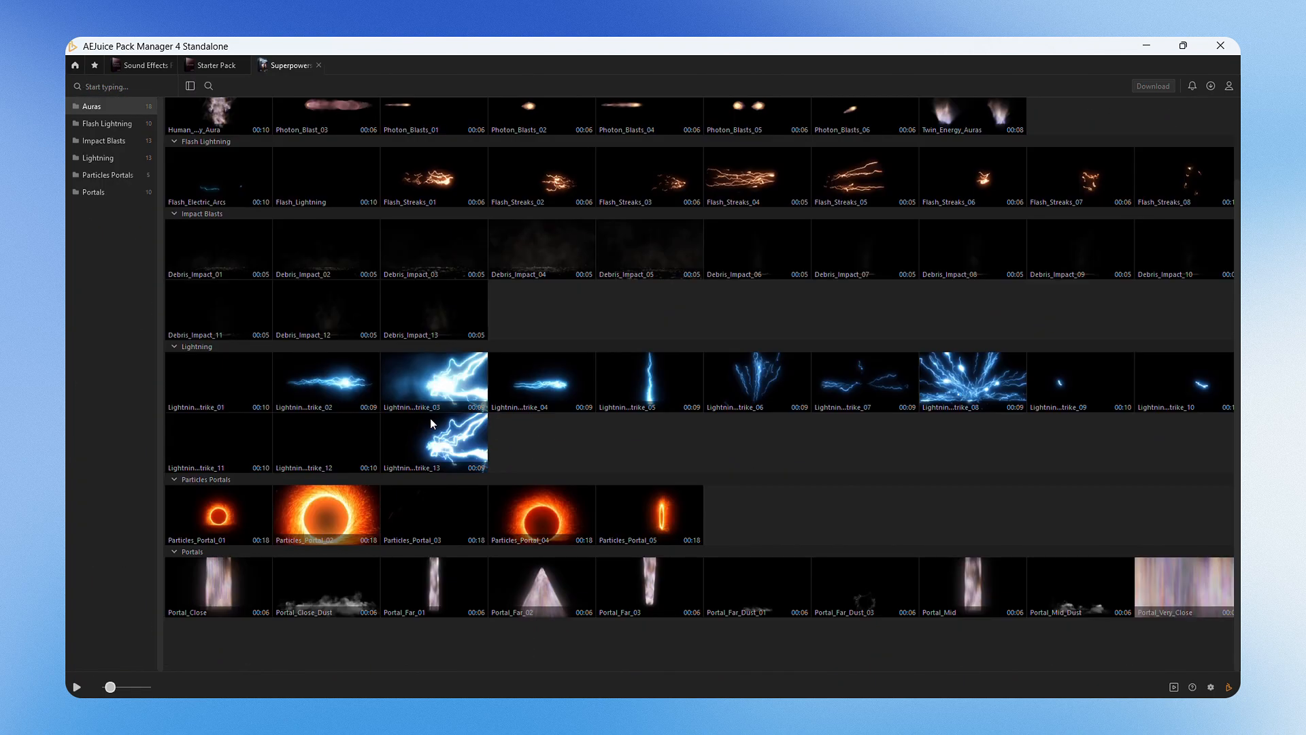
pyautogui.click(325, 382)
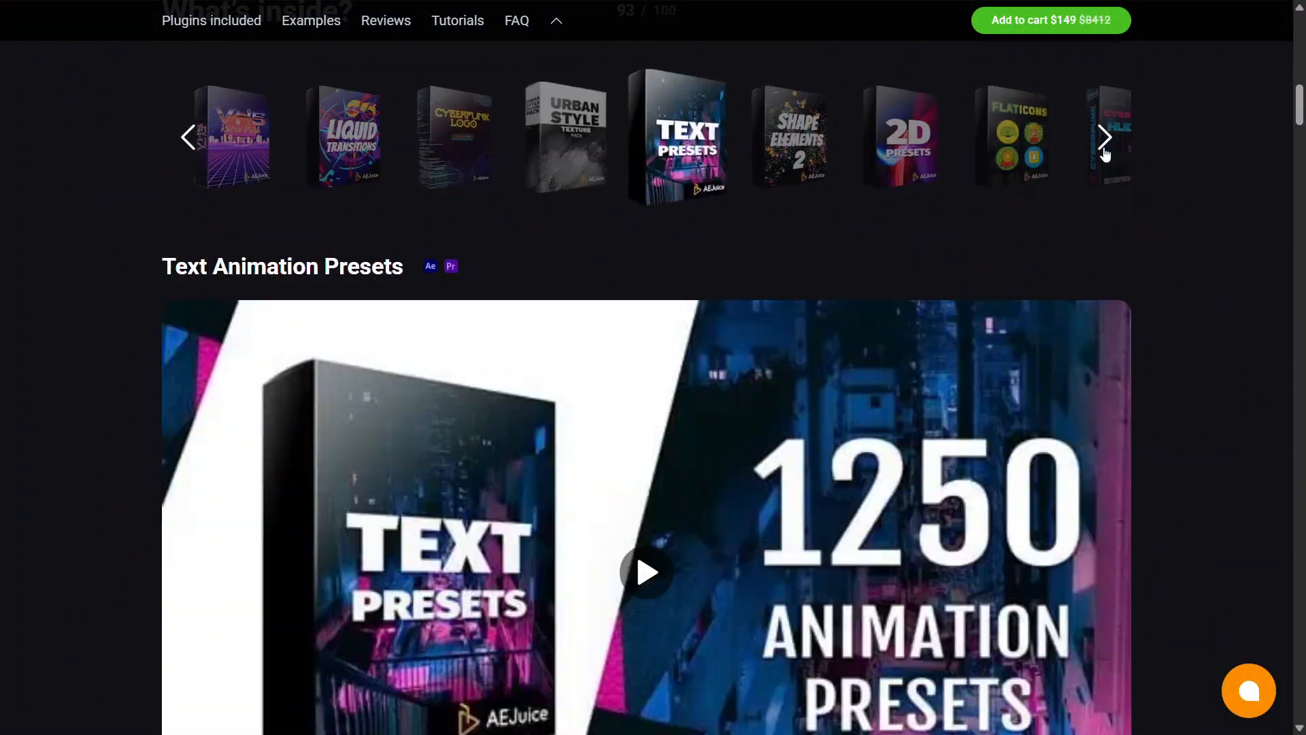
# - Advance the 'What's inside?' pack showcase three times, from Text Presets to Flat Icons
pyautogui.click(1103, 138)
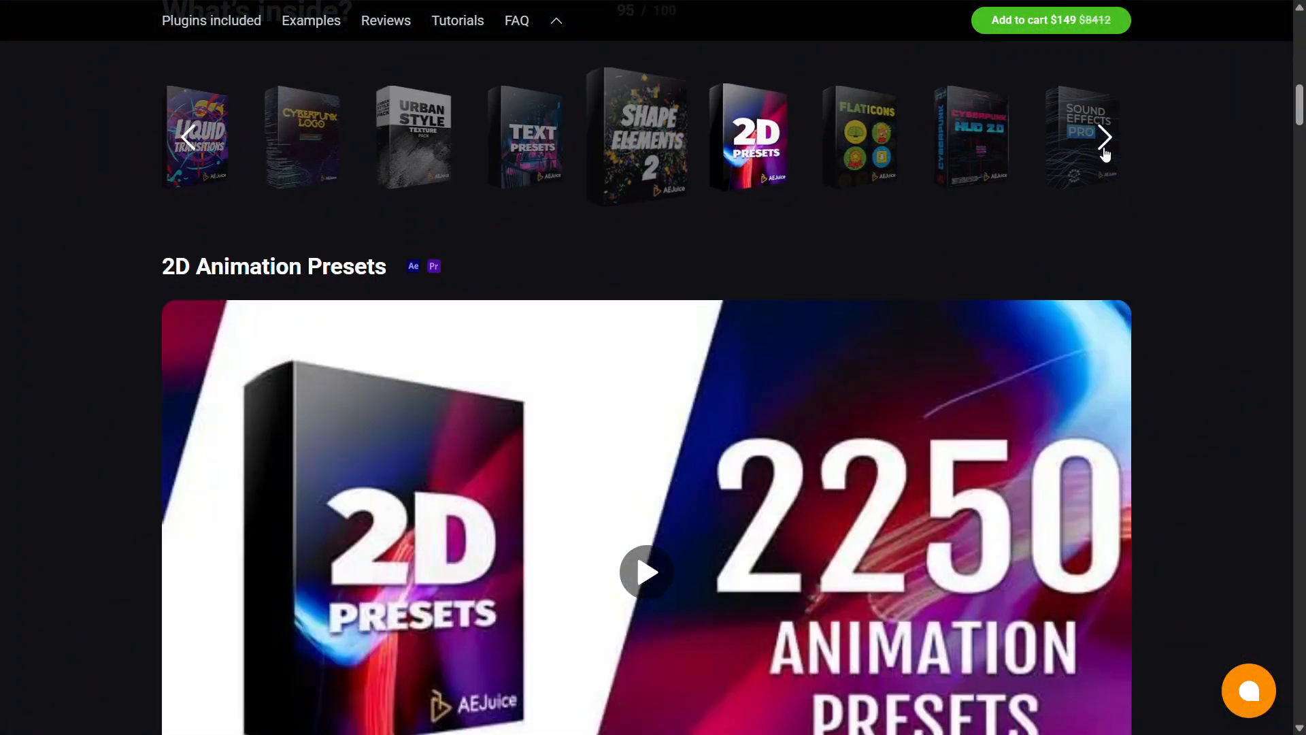
pyautogui.click(1103, 138)
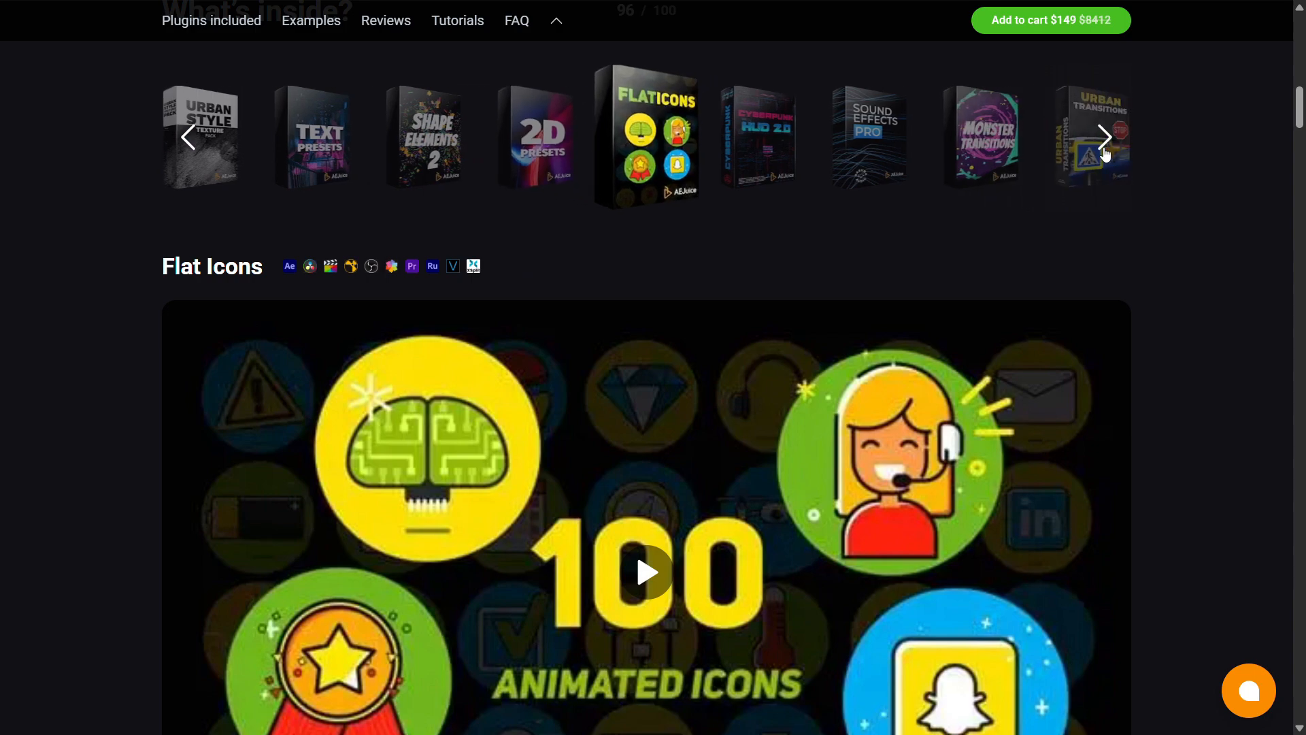
pyautogui.click(1101, 137)
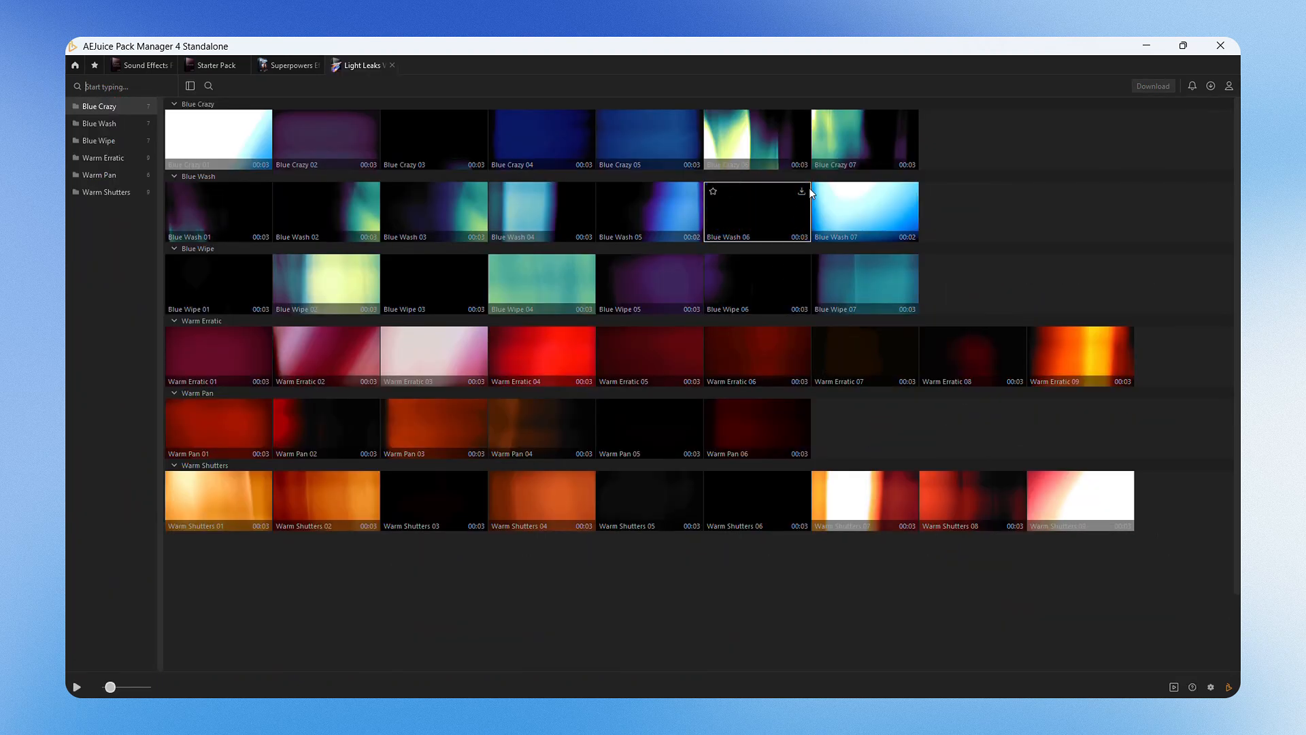
# - Download the Blue Wash 06 clip from the Light Leaks pack
pyautogui.click(802, 189)
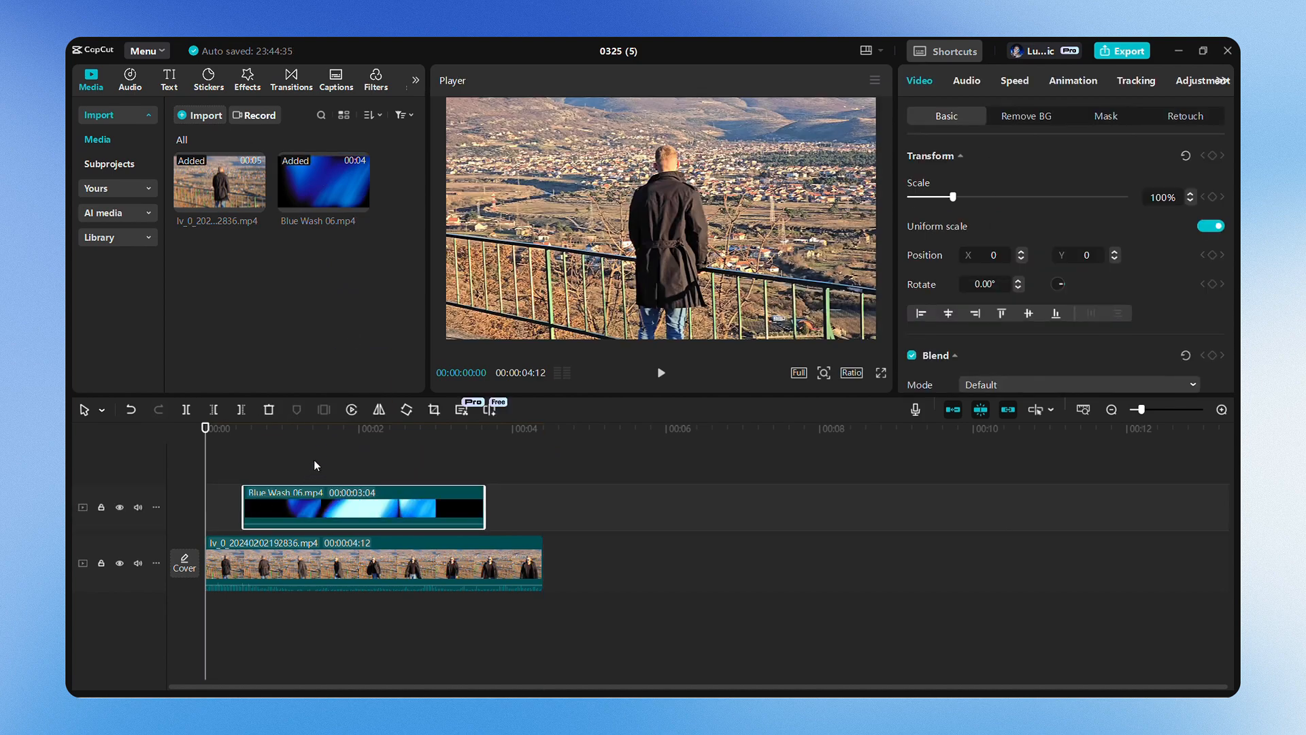
# - Set the Blue Wash 06 clip's blend mode to Screen and play back the result
pyautogui.click(315, 428)
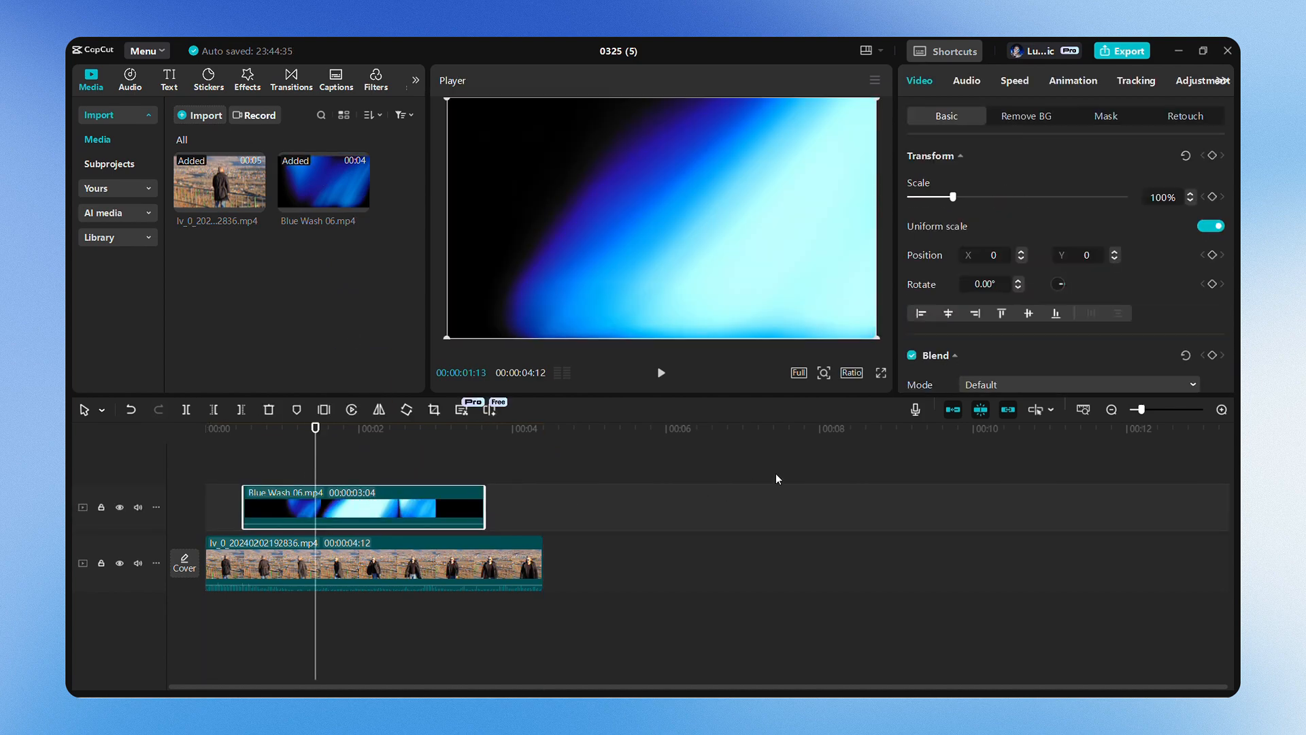
pyautogui.click(1076, 383)
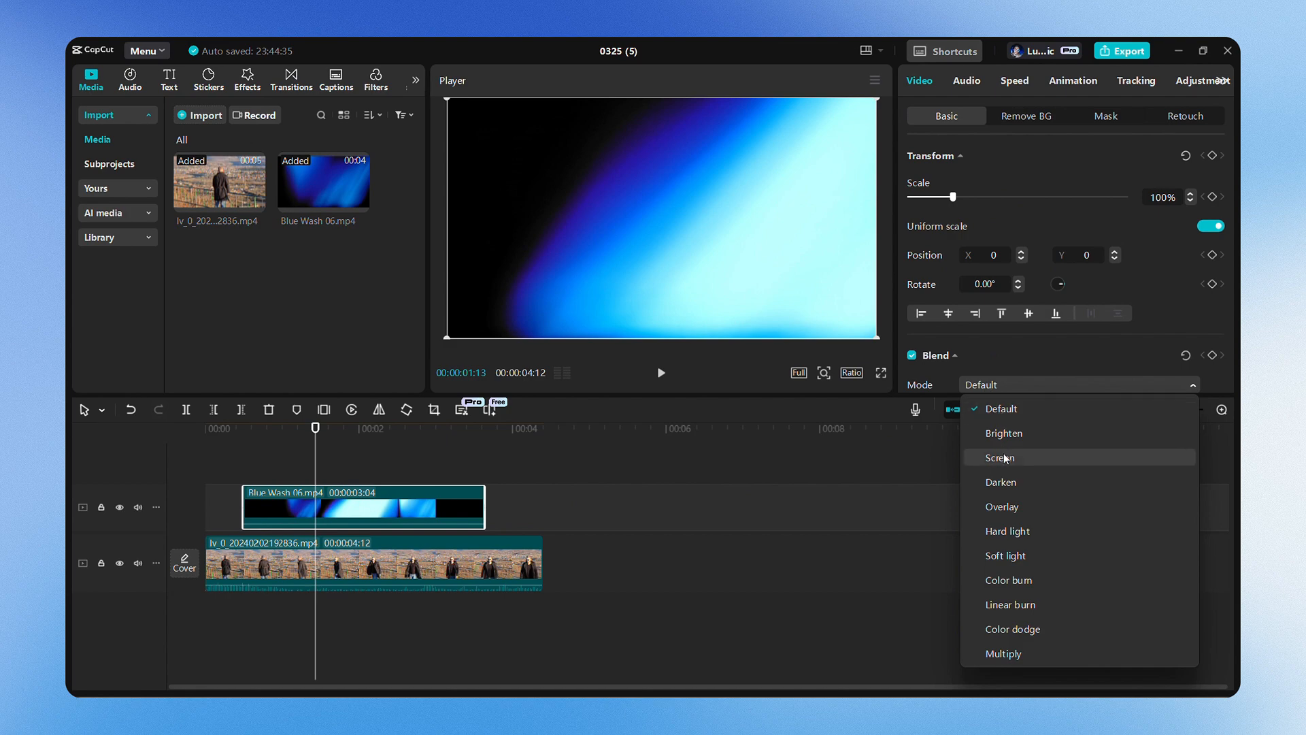
pyautogui.click(220, 467)
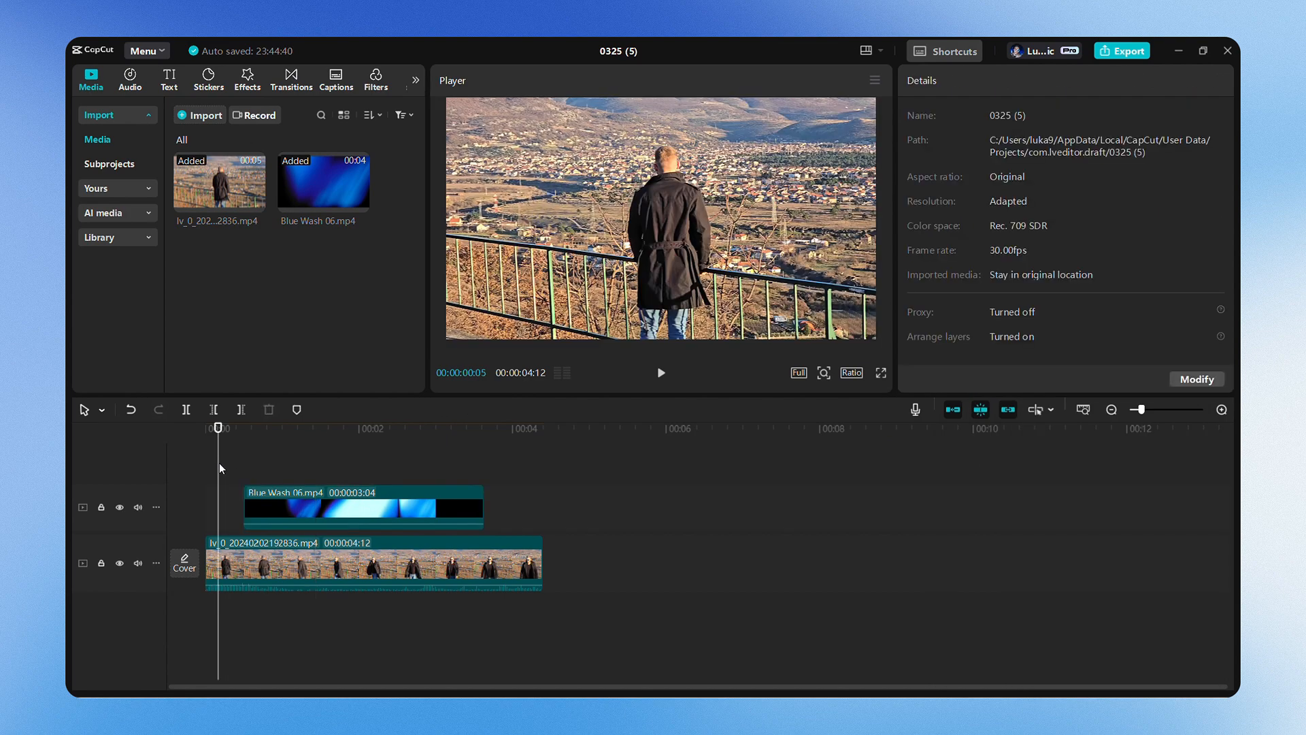
pyautogui.click(660, 372)
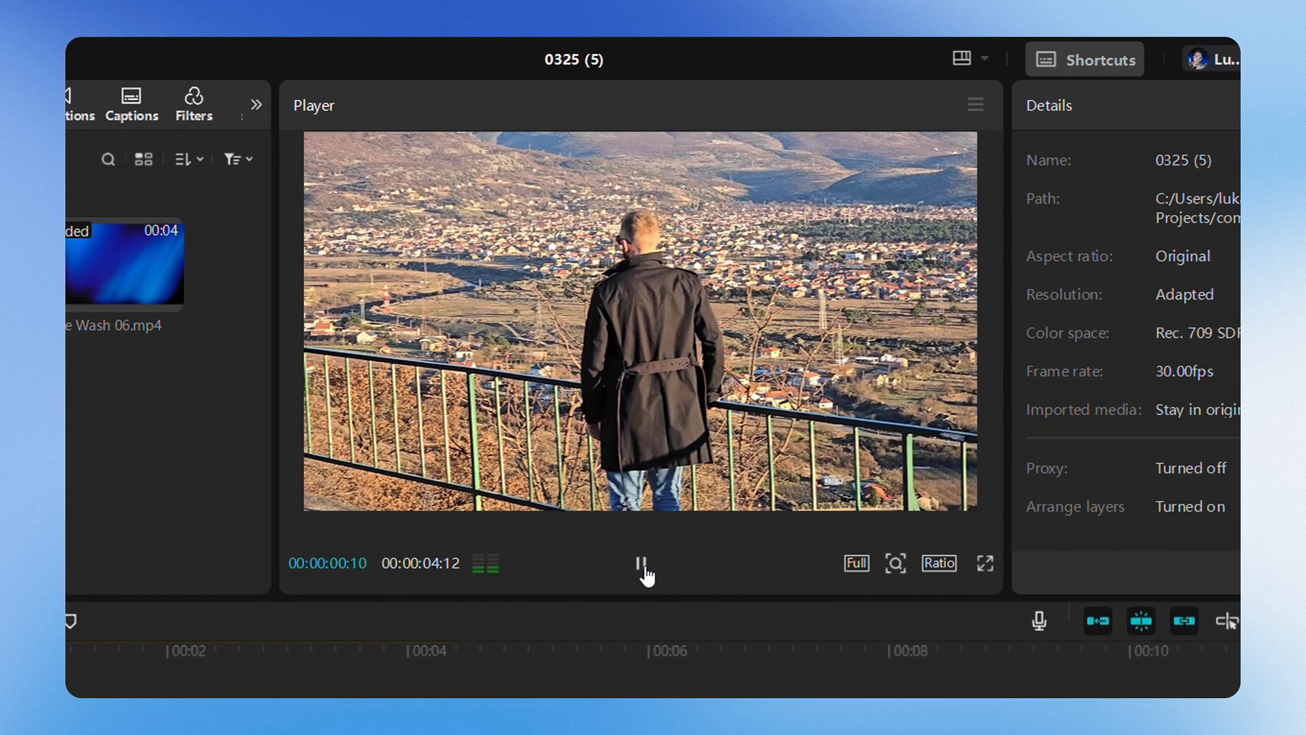